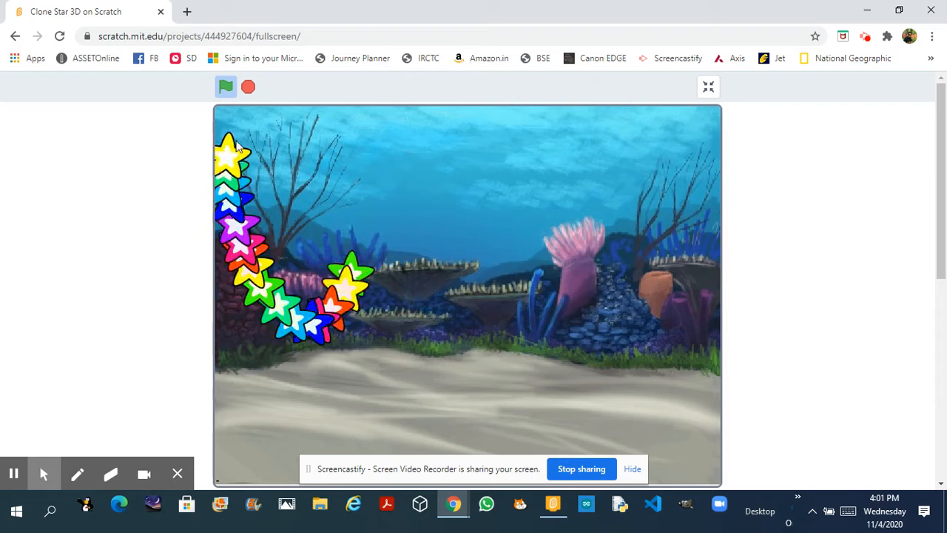
Search the sprite library for 'star' to add the Star sprite to the new project.
{"action": "left_click", "coordinate": [225, 87]}
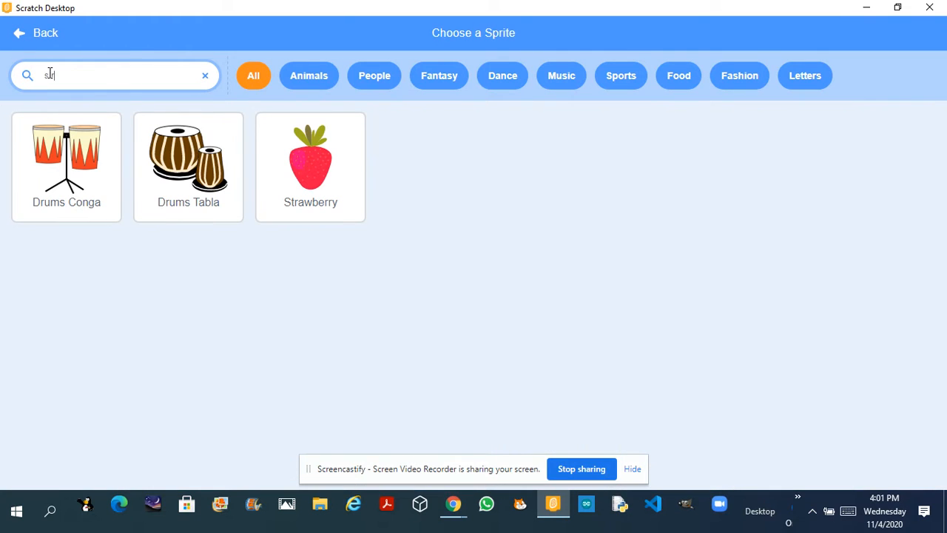
{"action": "left_click", "coordinate": [205, 74]}
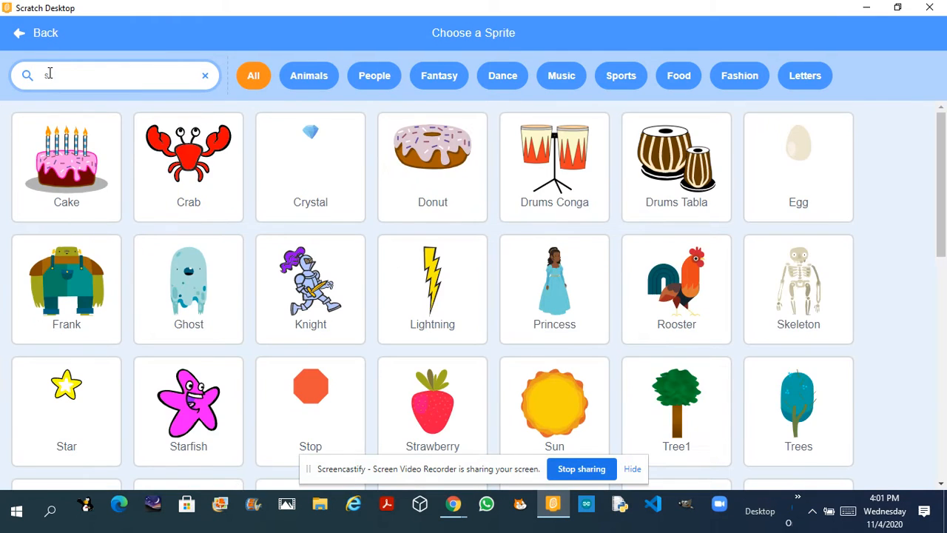
{"action": "type", "text": "star"}
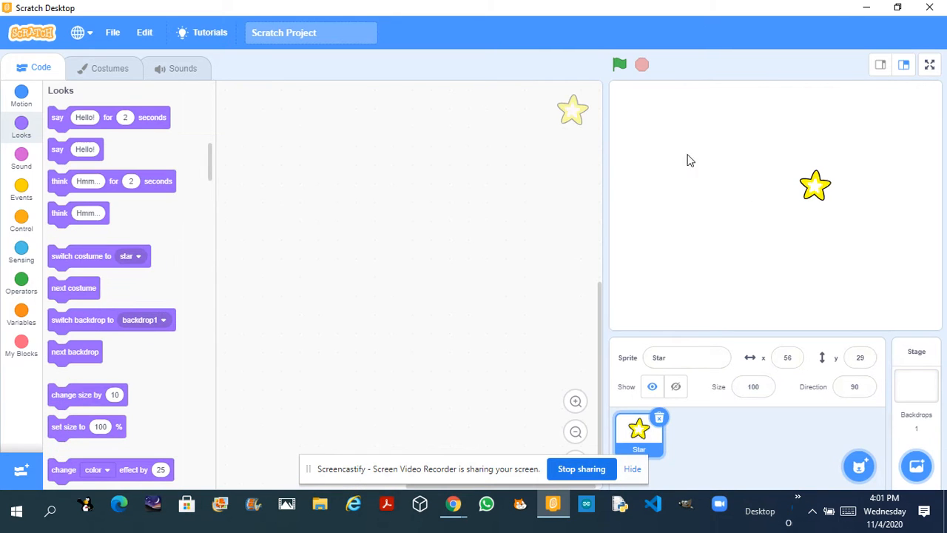
Build a green-flag forever loop that goes to the mouse pointer and clones itself, plus a clone-start hat.
{"action": "left_click", "coordinate": [21, 189]}
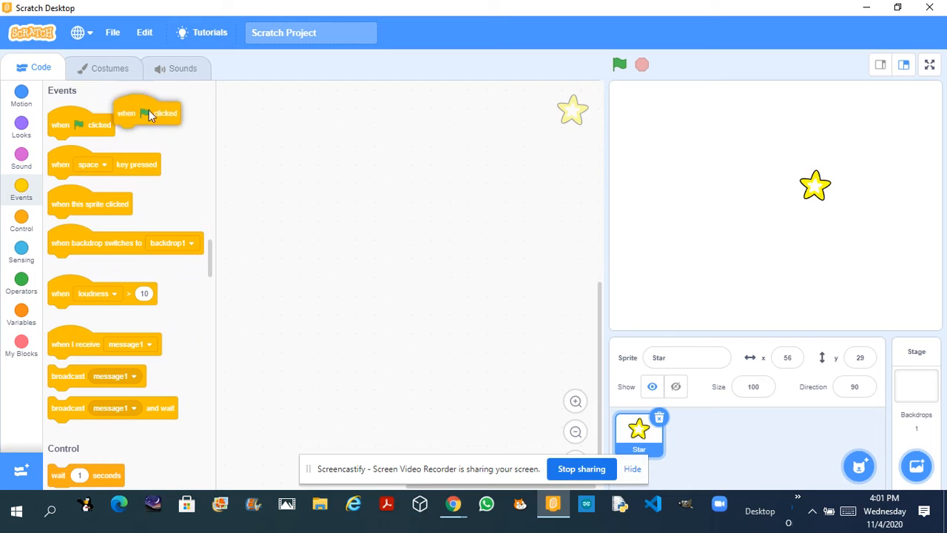
{"action": "left_click_drag", "start_coordinate": [146, 112], "coordinate": [320, 139]}
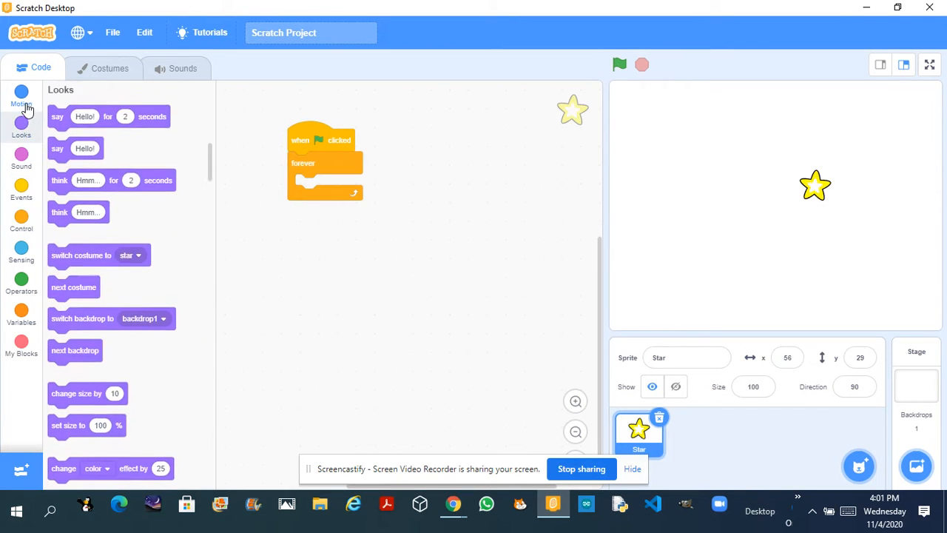
{"action": "left_click", "coordinate": [21, 95]}
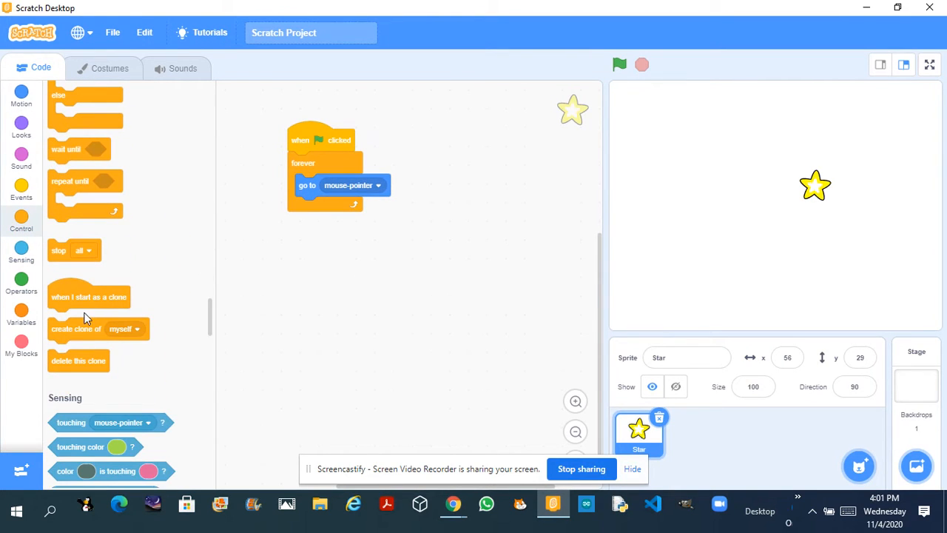
{"action": "left_click_drag", "start_coordinate": [76, 328], "coordinate": [323, 207]}
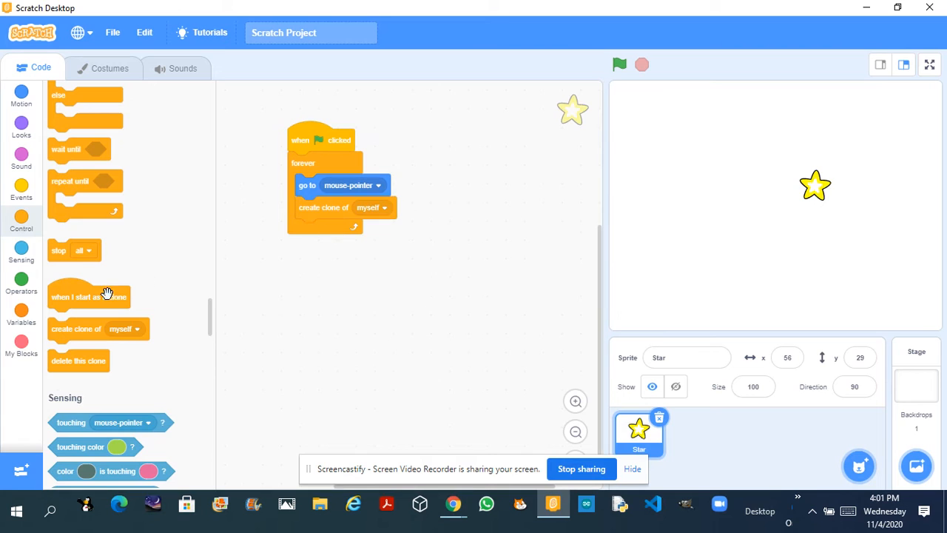
{"action": "left_click_drag", "start_coordinate": [89, 296], "coordinate": [500, 210]}
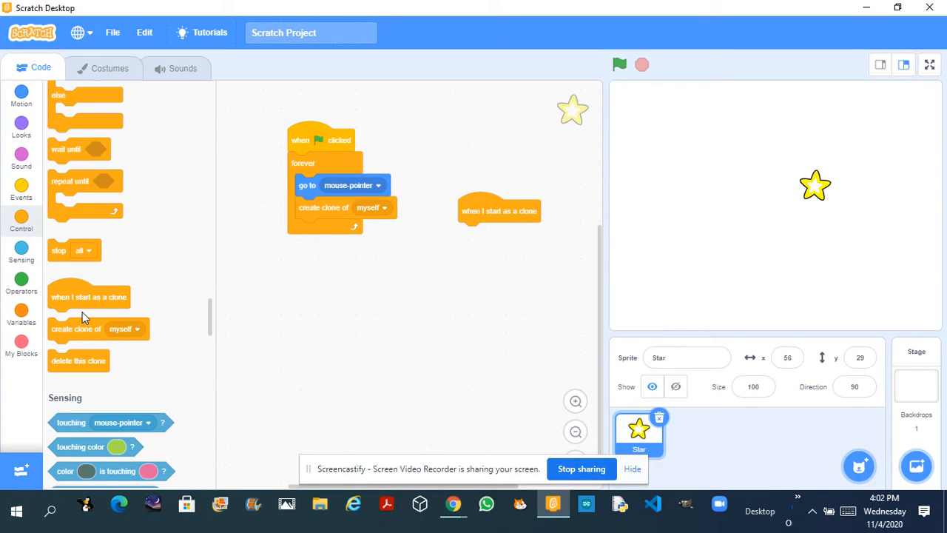
{"action": "mouse_move", "coordinate": [93, 301]}
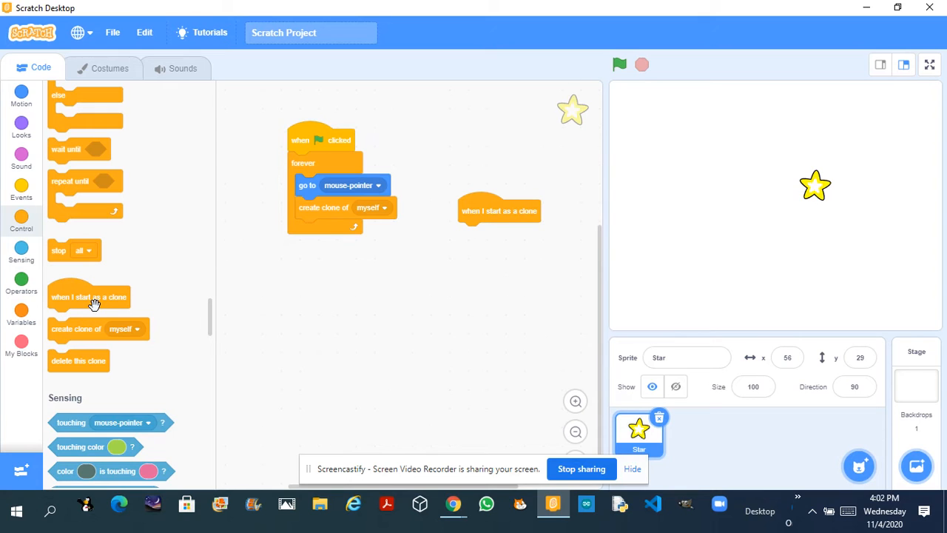
{"action": "mouse_move", "coordinate": [79, 394]}
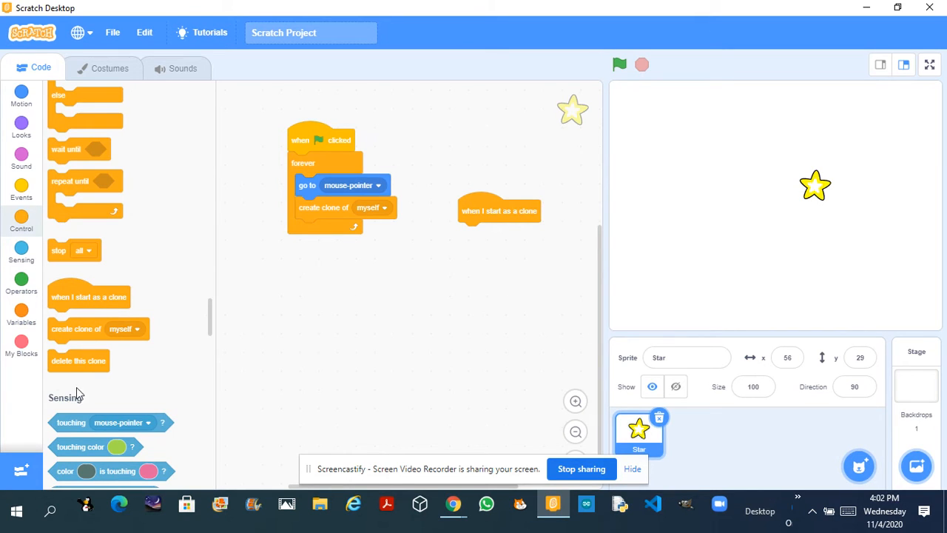
{"action": "mouse_move", "coordinate": [83, 352]}
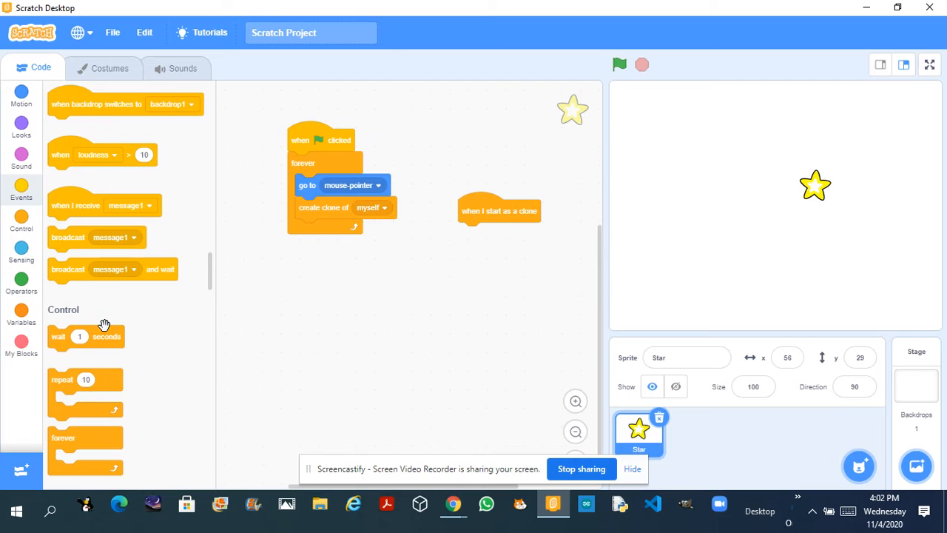
Make each clone wait 0.55 seconds and then delete itself.
{"action": "left_click_drag", "start_coordinate": [86, 337], "coordinate": [489, 233]}
{"action": "type", "text": "0.55"}
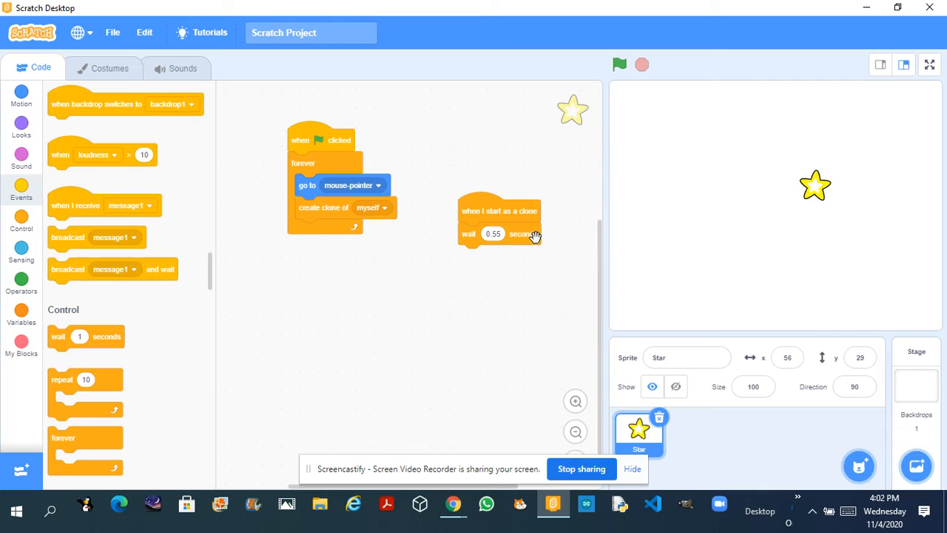
{"action": "scroll", "scroll_direction": "down", "scroll_amount": 3}
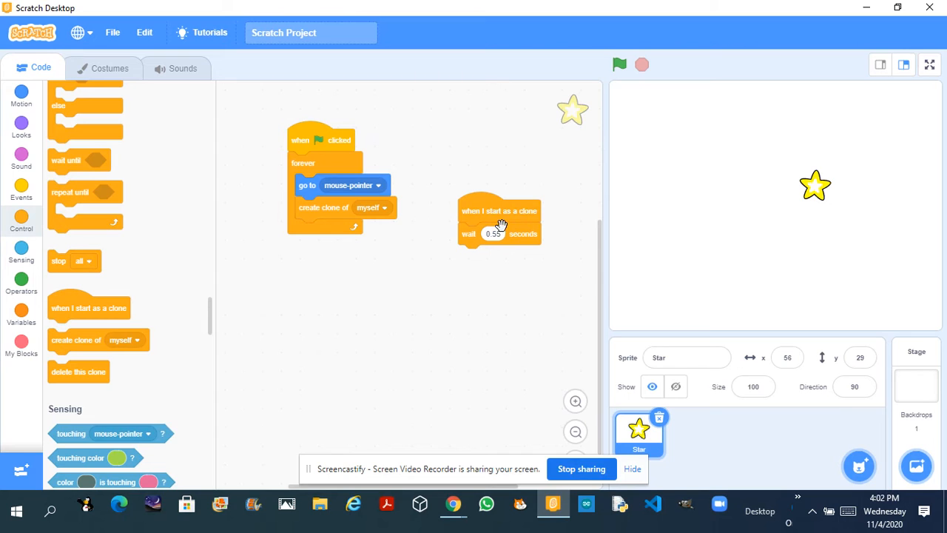
{"action": "left_click_drag", "start_coordinate": [79, 372], "coordinate": [270, 387]}
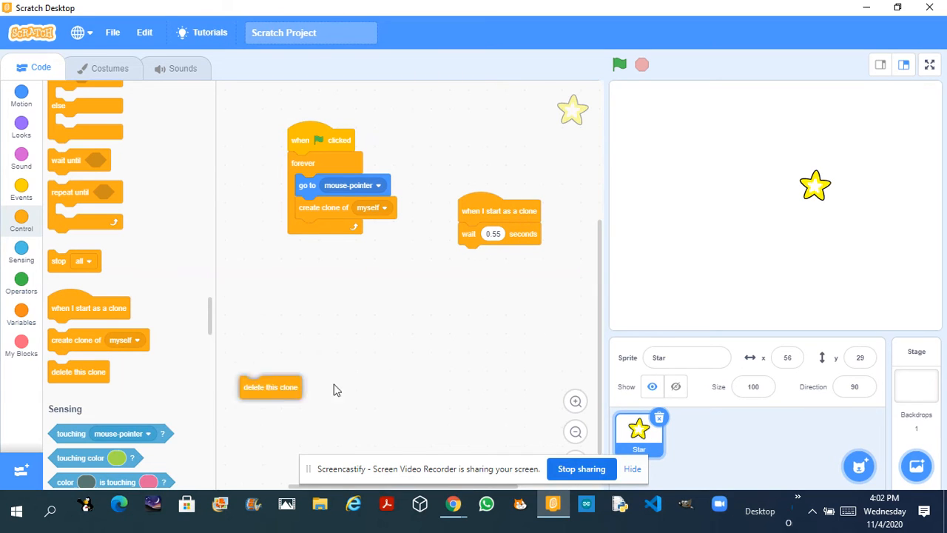
{"action": "left_click_drag", "start_coordinate": [270, 387], "coordinate": [488, 256]}
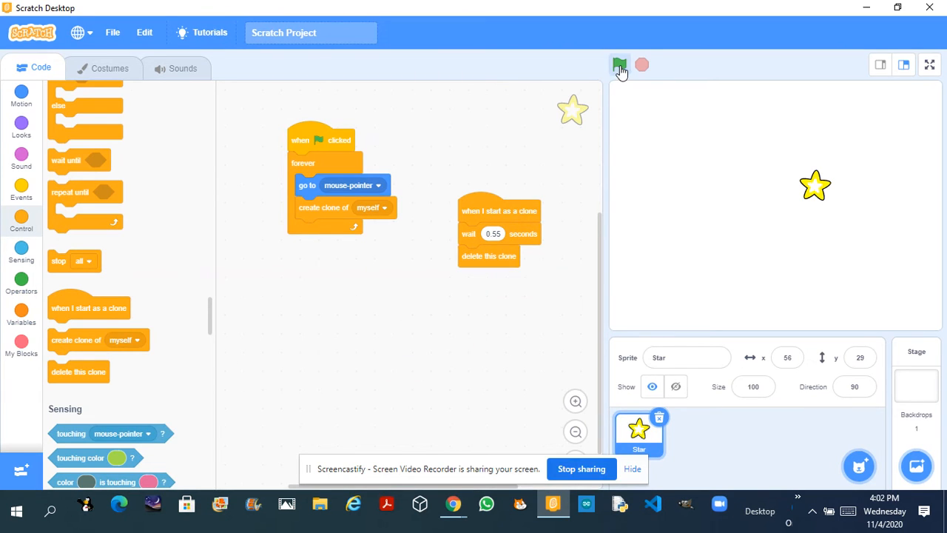
{"action": "left_click", "coordinate": [620, 64]}
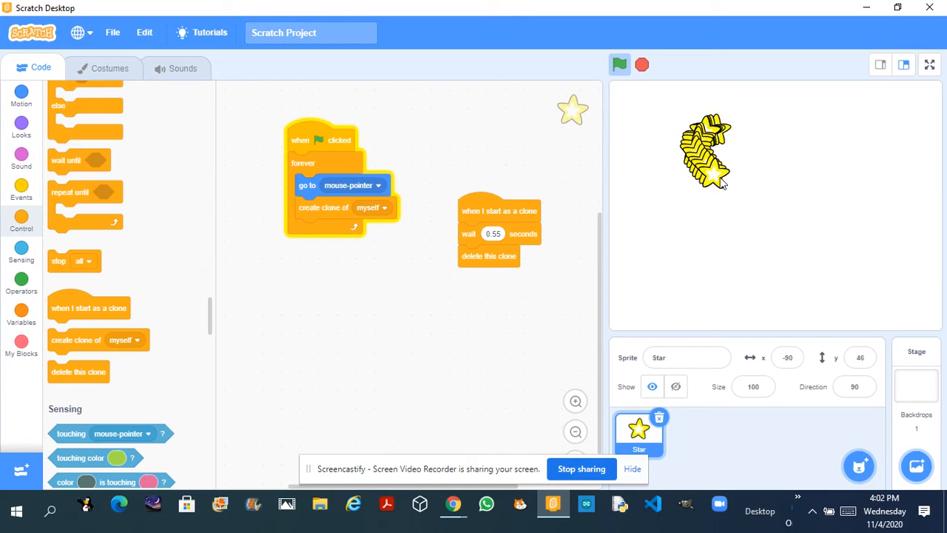
{"action": "mouse_move", "coordinate": [747, 211]}
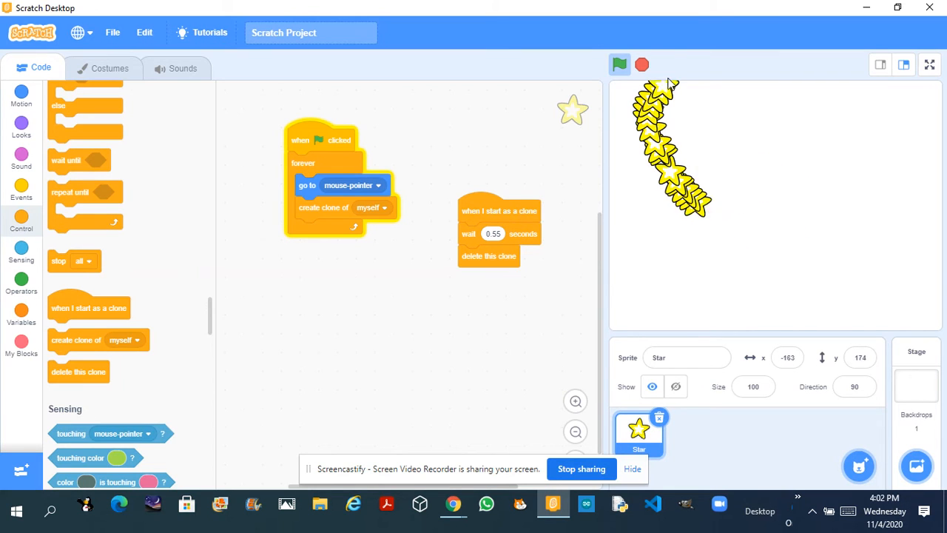
{"action": "left_click", "coordinate": [640, 65]}
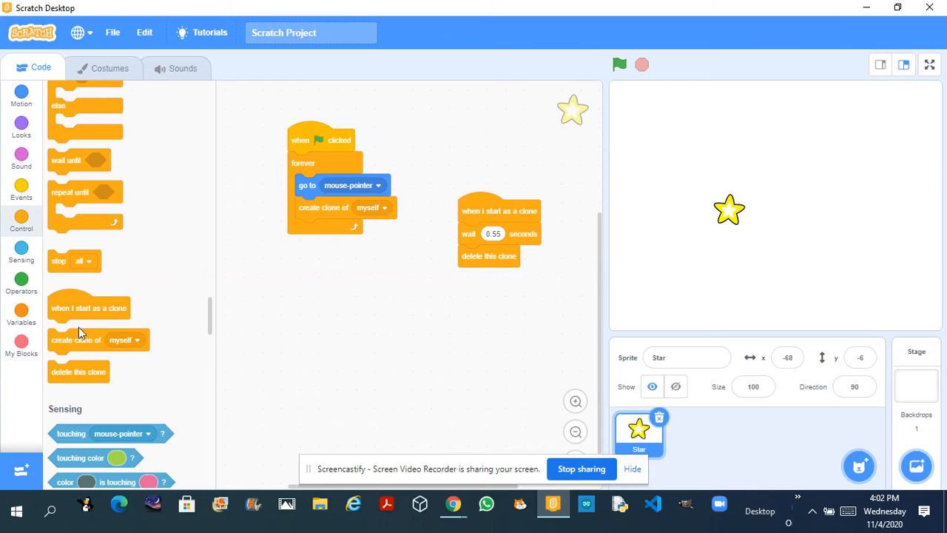
{"action": "left_click_drag", "start_coordinate": [88, 308], "coordinate": [329, 280]}
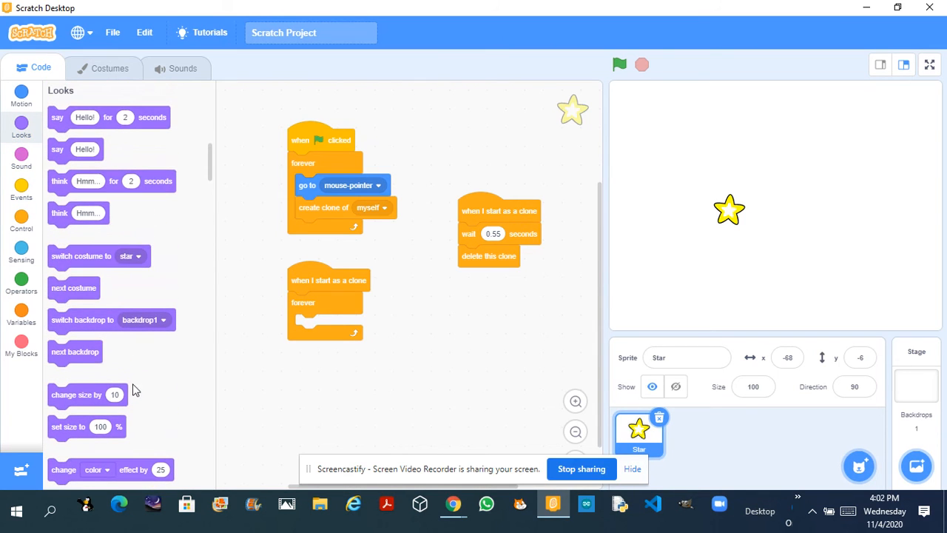
Run the project with the green flag to test the colour-changing star trail.
{"action": "scroll", "scroll_direction": "down", "scroll_amount": 3}
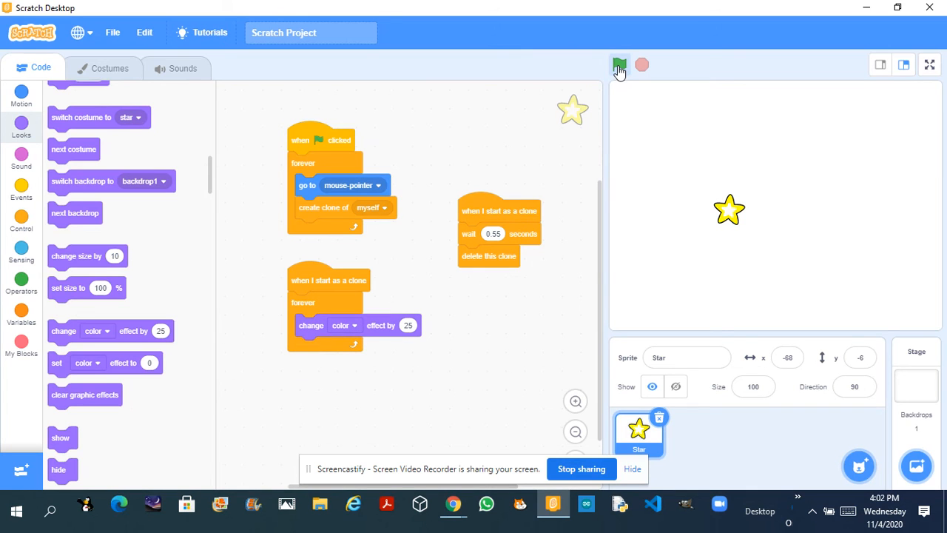
{"action": "left_click", "coordinate": [619, 65]}
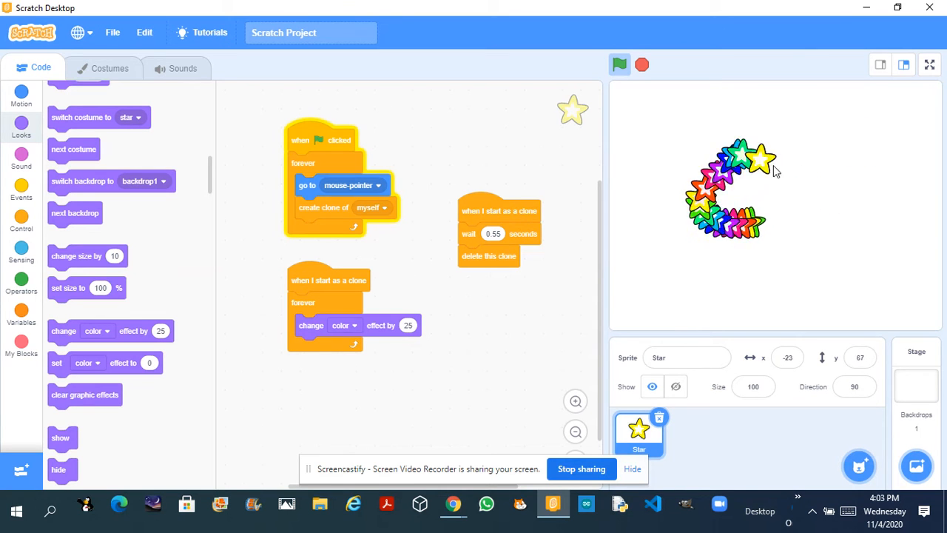
{"action": "mouse_move", "coordinate": [796, 171]}
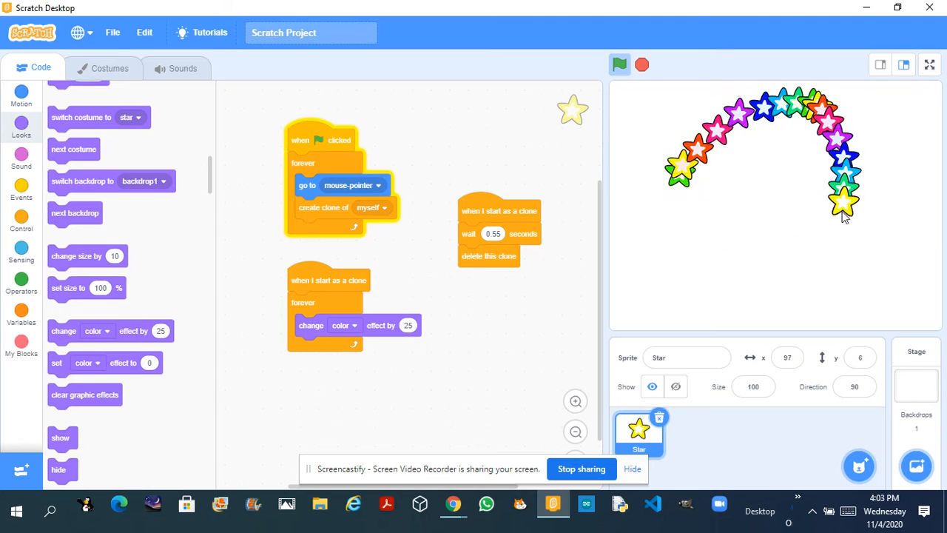
{"action": "mouse_move", "coordinate": [725, 173]}
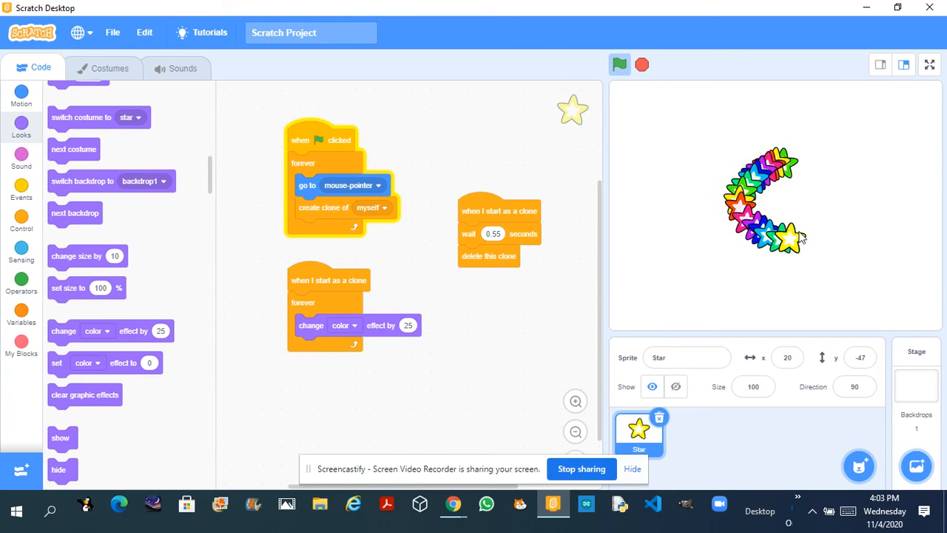
{"action": "left_click", "coordinate": [642, 64]}
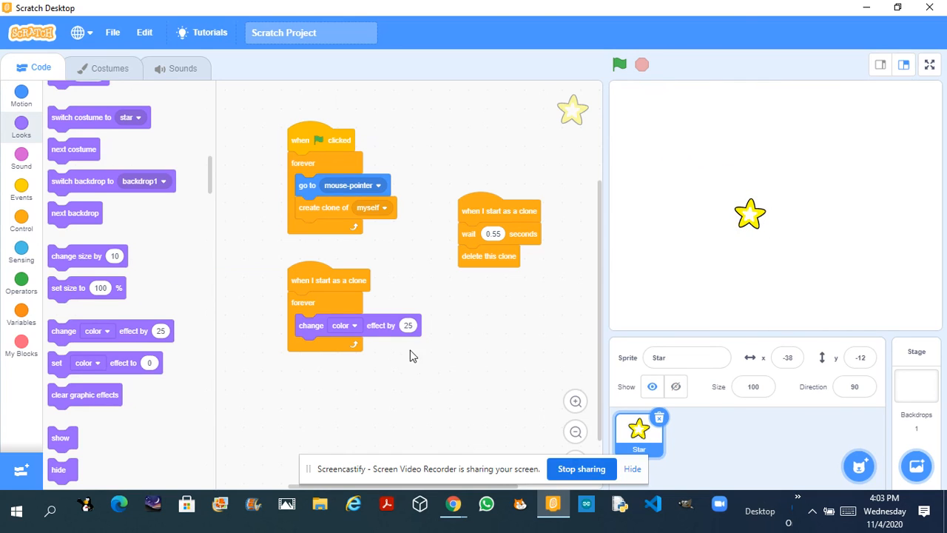
{"action": "mouse_move", "coordinate": [473, 333]}
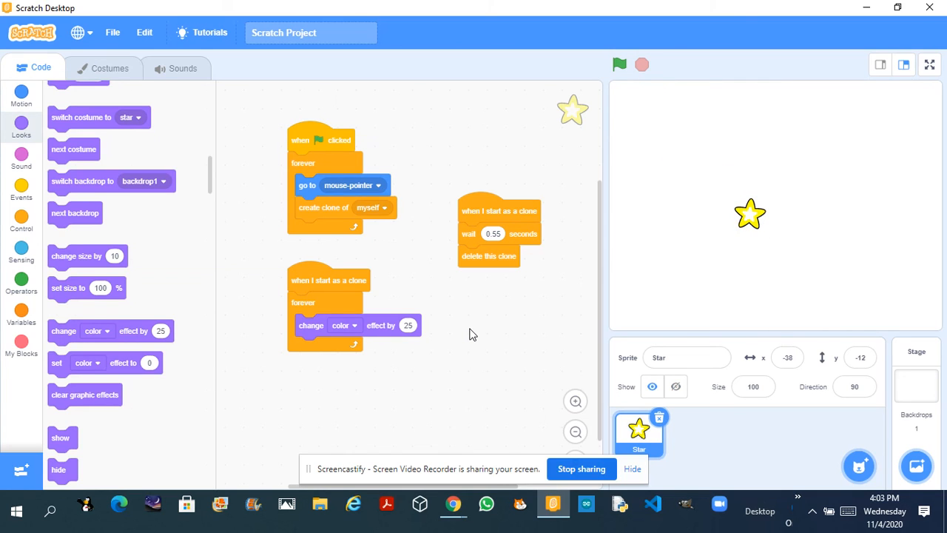